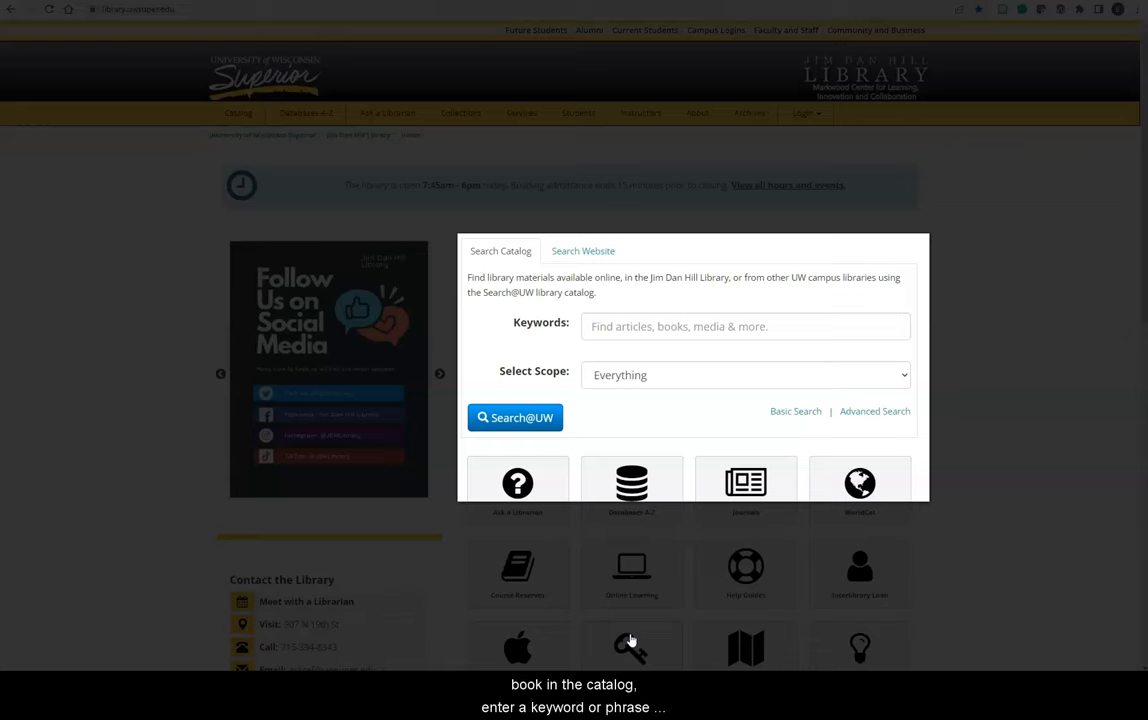
Enter 'college study skills' as keywords and set the scope to Books & Media (UW Superior).
{"action": "left_click", "coordinate": [745, 326]}
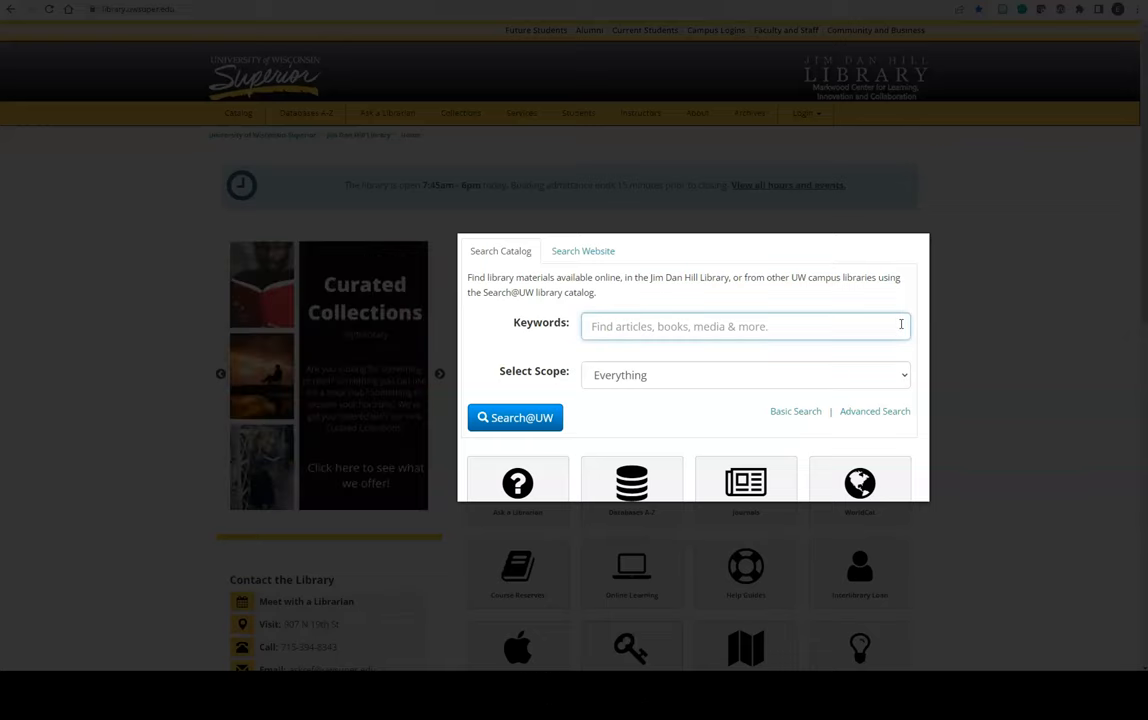
{"action": "type", "text": "college study skil"}
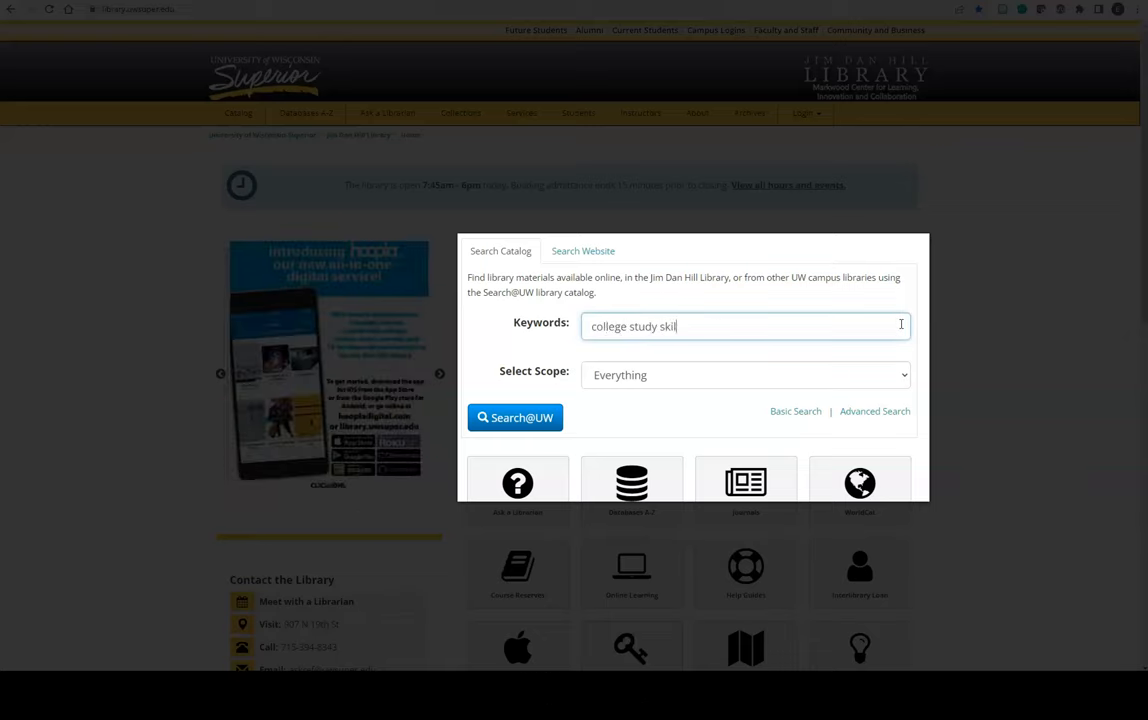
{"action": "type", "text": "s"}
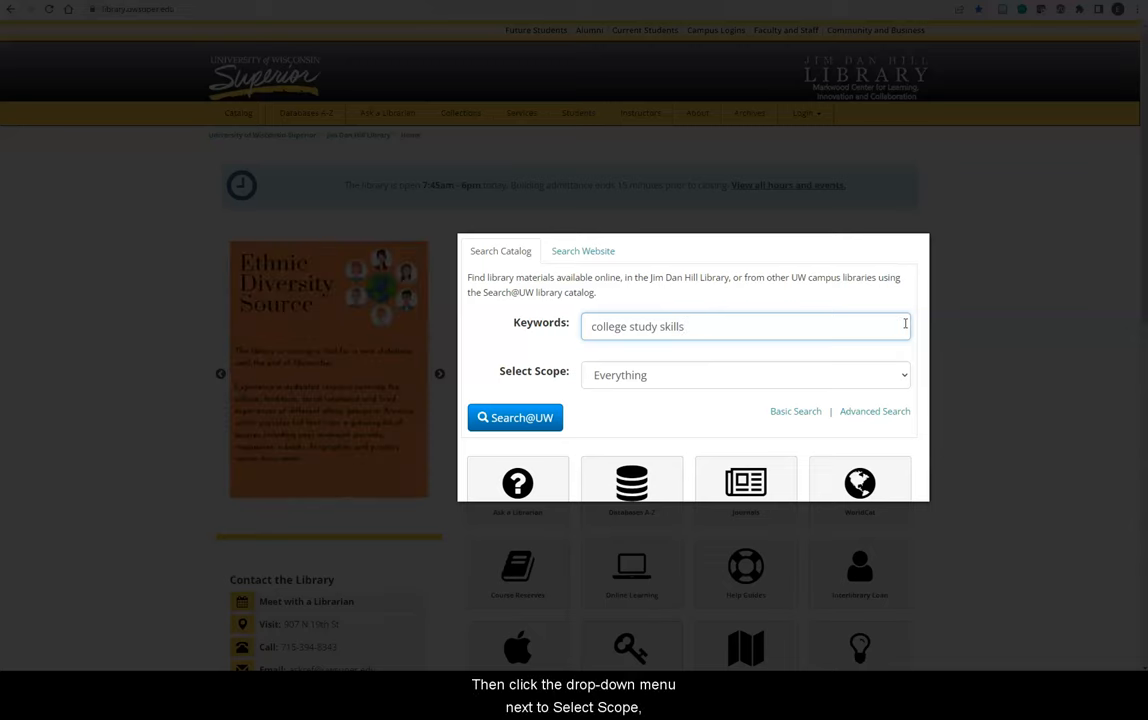
{"action": "left_click", "coordinate": [745, 374]}
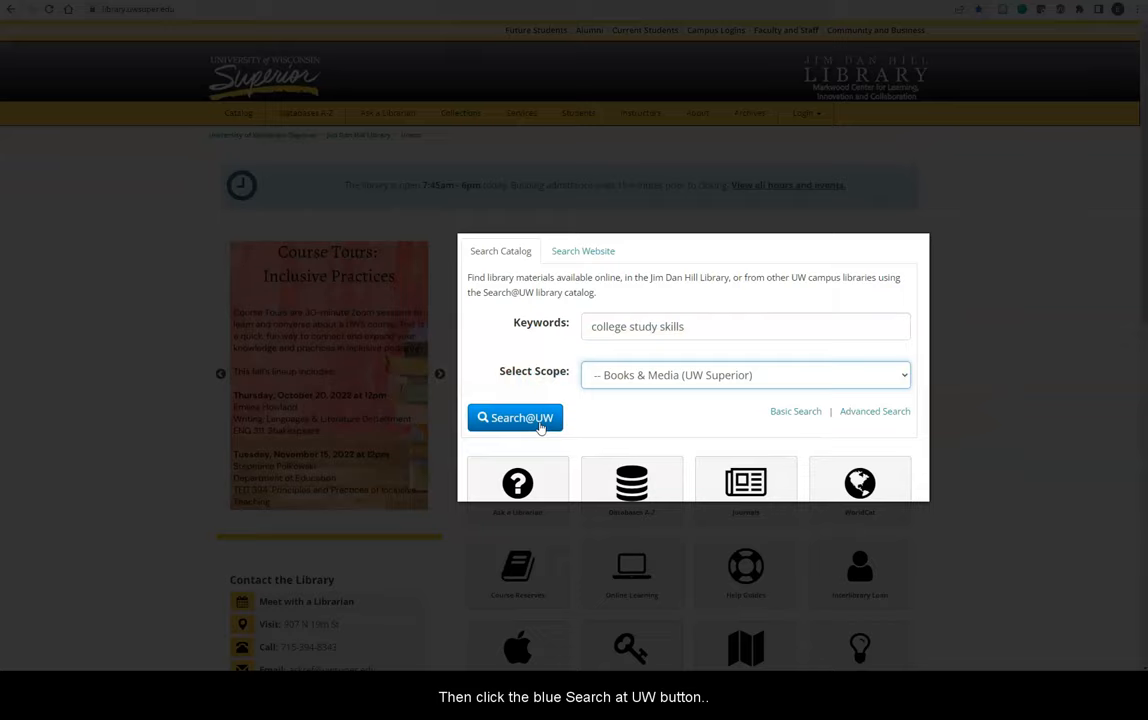
Run the search, filter to Books available online, and open The Ultimate Study Skills Handbook.
{"action": "left_click", "coordinate": [515, 417]}
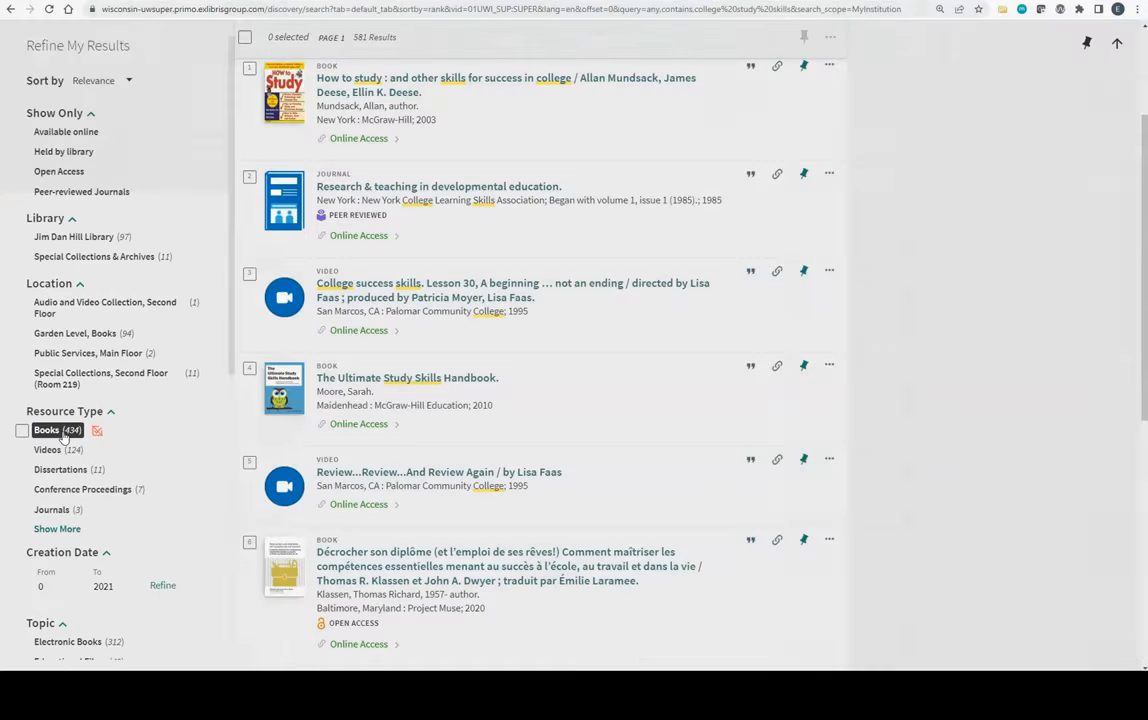
{"action": "left_click", "coordinate": [23, 431]}
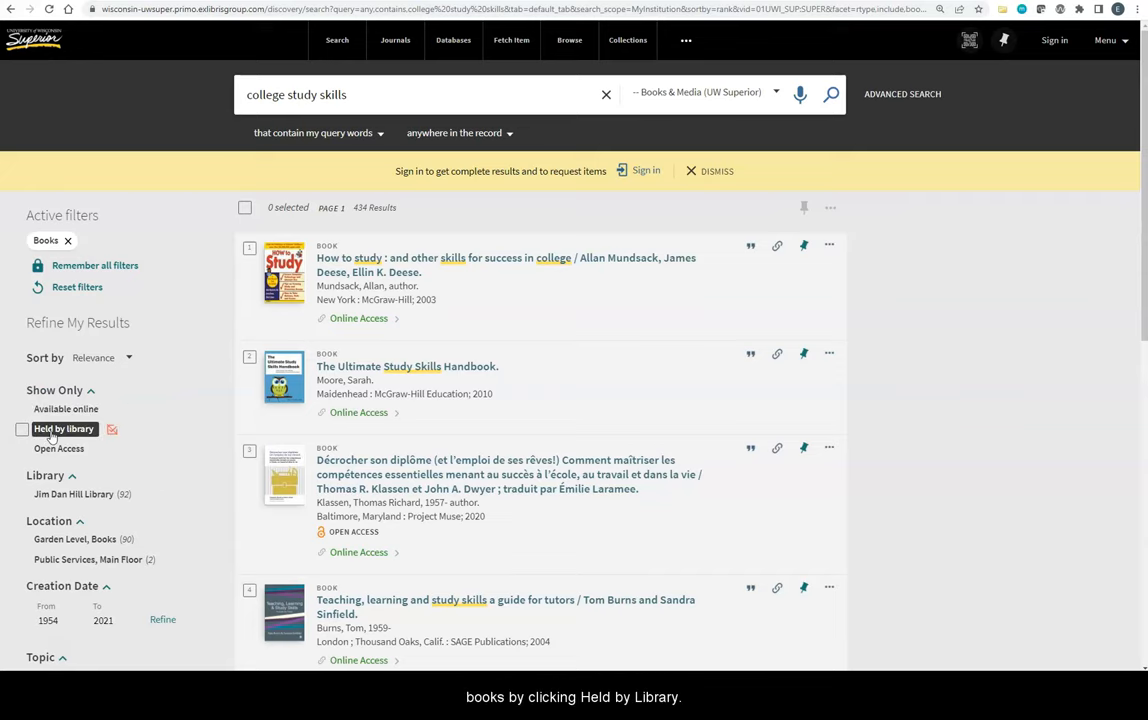
{"action": "left_click", "coordinate": [64, 429]}
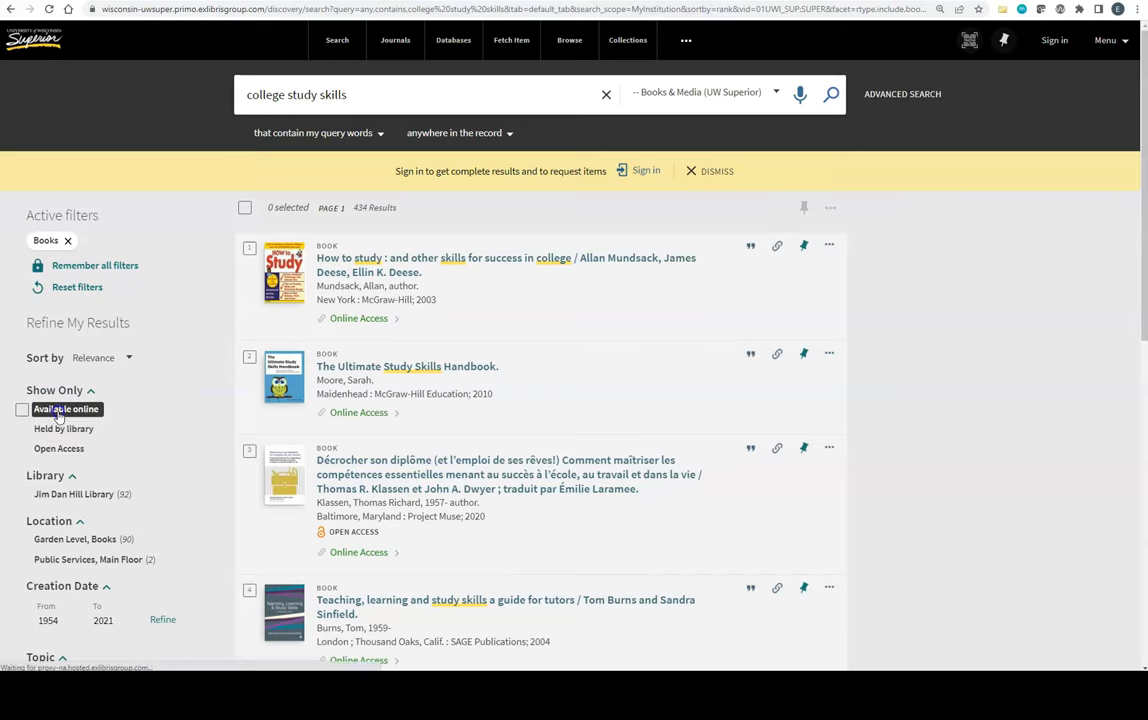
{"action": "left_click", "coordinate": [22, 409]}
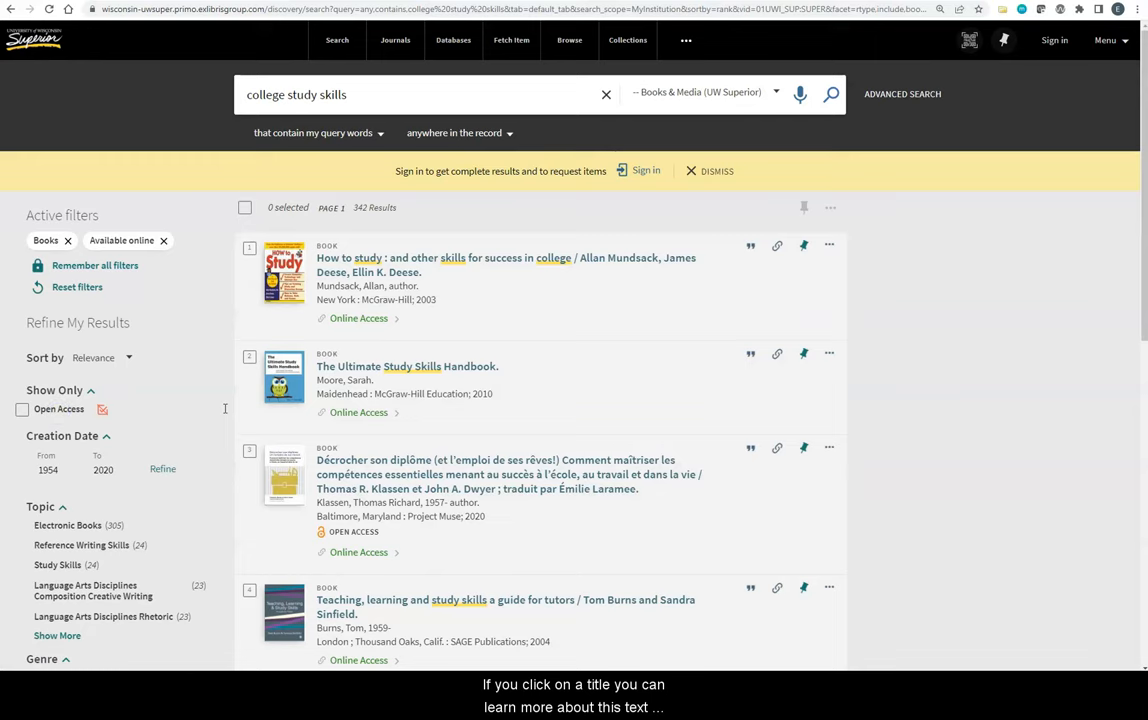
{"action": "left_click", "coordinate": [407, 366]}
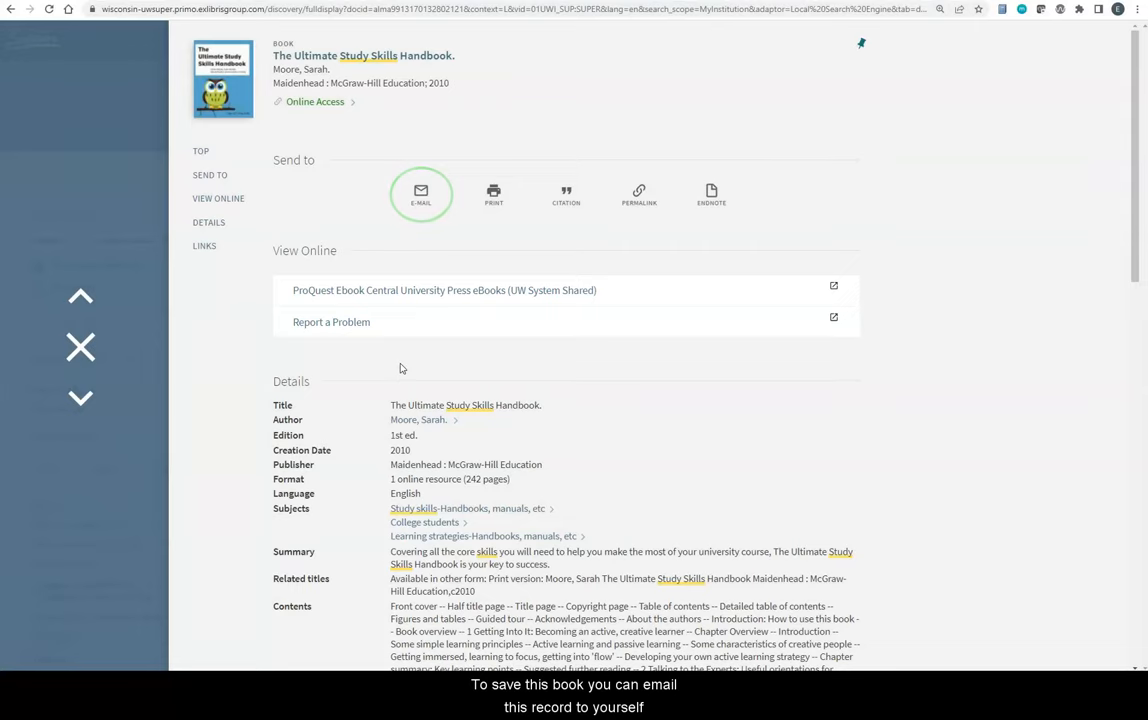
Show the Permalink for The Ultimate Study Skills Handbook record.
{"action": "left_click", "coordinate": [638, 194]}
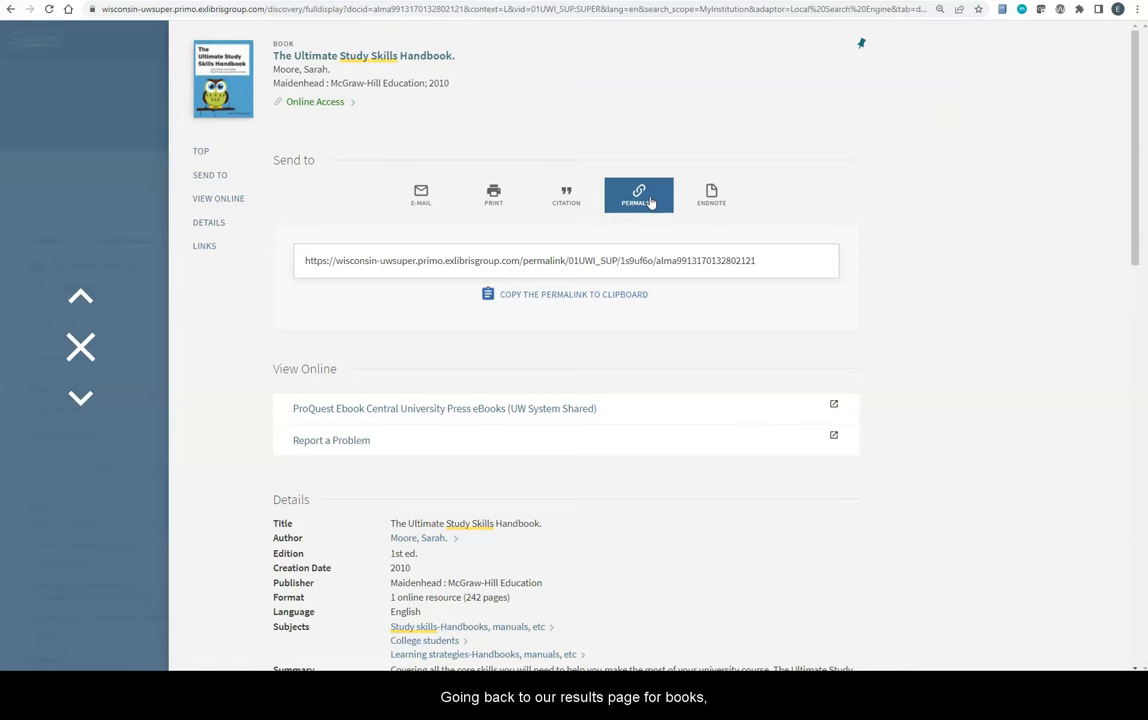
{"action": "mouse_move", "coordinate": [80, 347]}
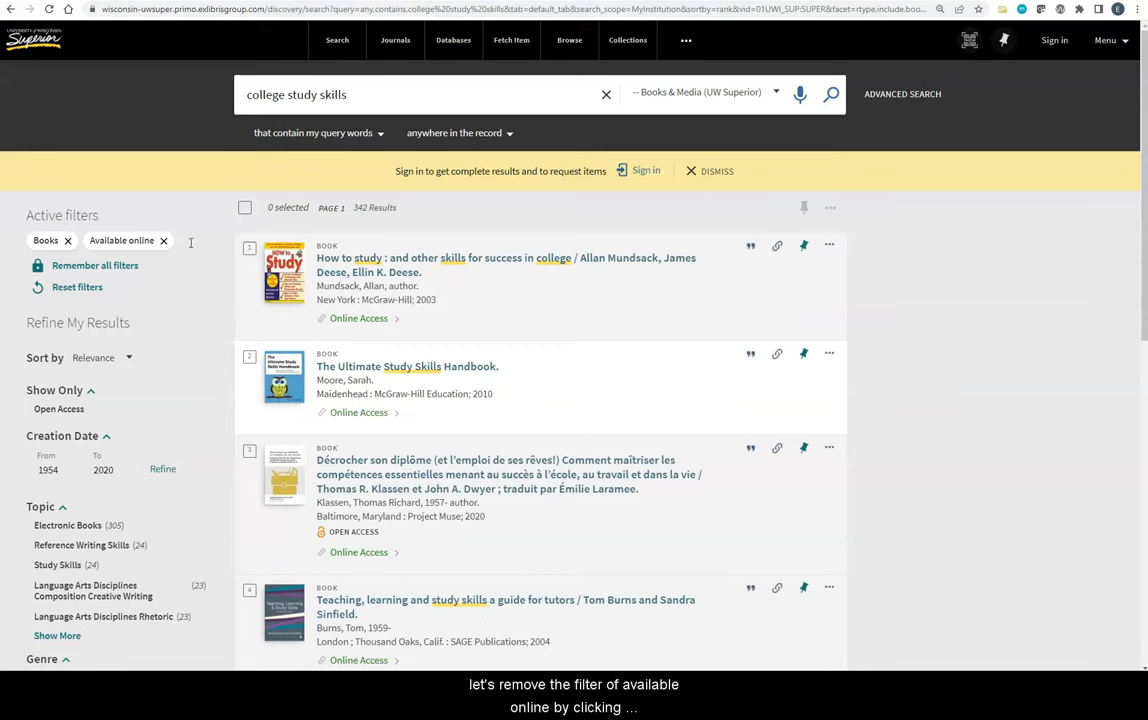
{"action": "mouse_move", "coordinate": [164, 241]}
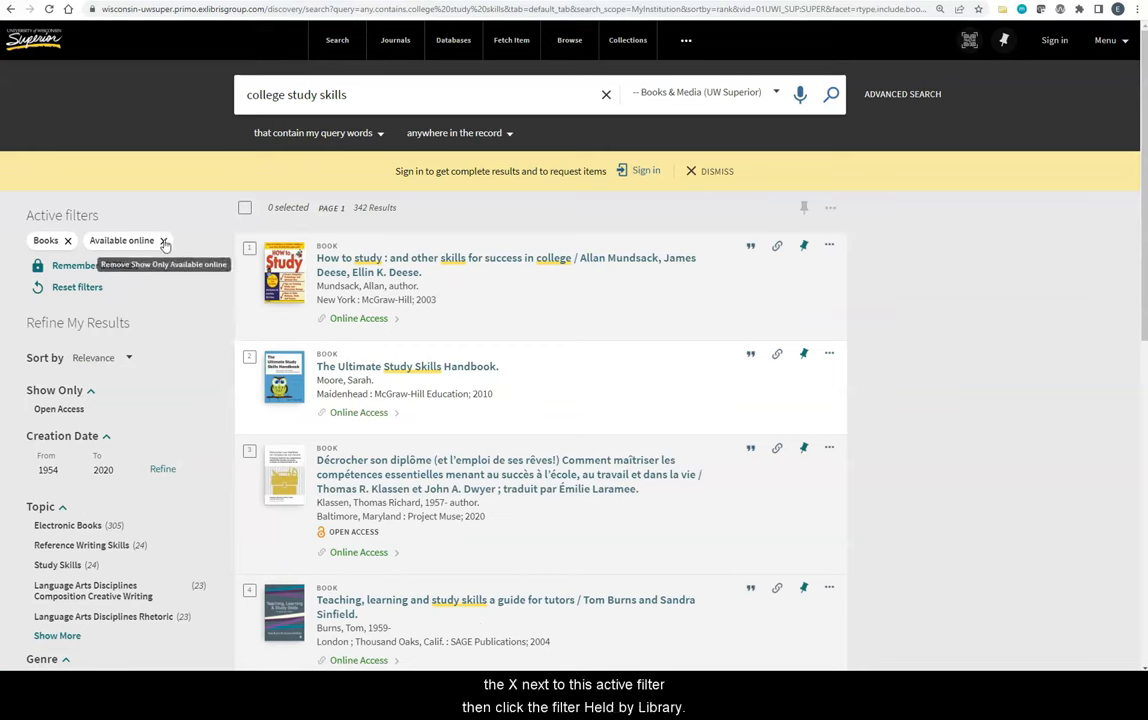
Replace the Available online filter with Held by library, leaving 92 print books.
{"action": "left_click", "coordinate": [163, 240]}
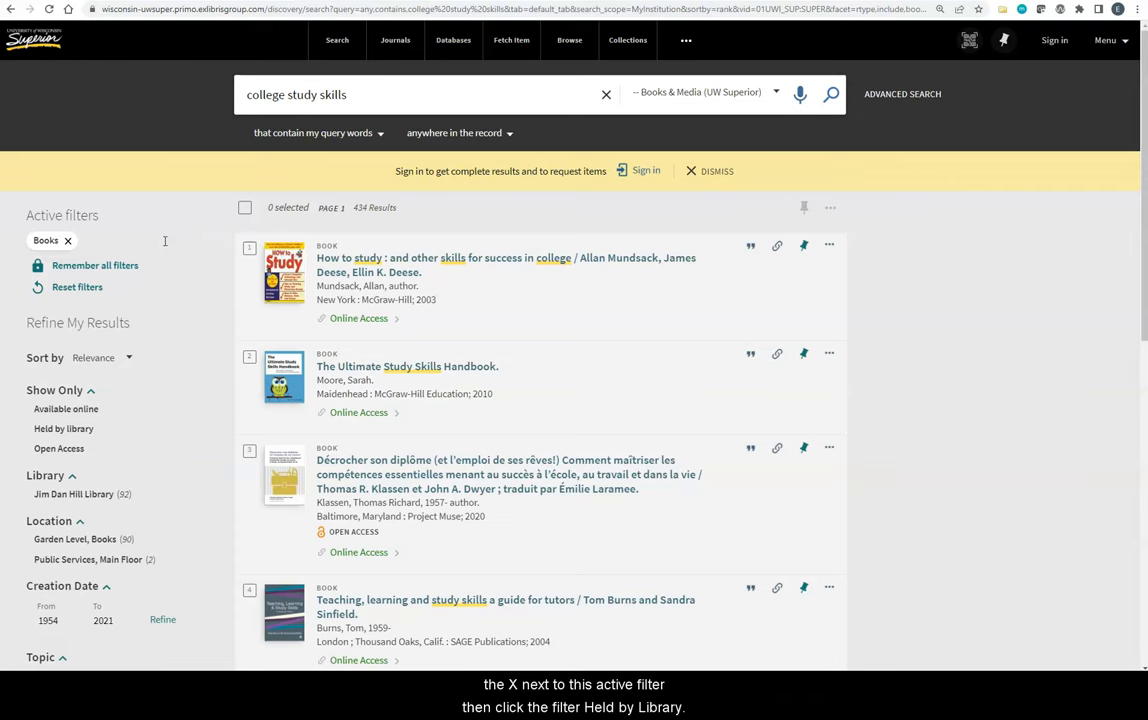
{"action": "left_click", "coordinate": [63, 428]}
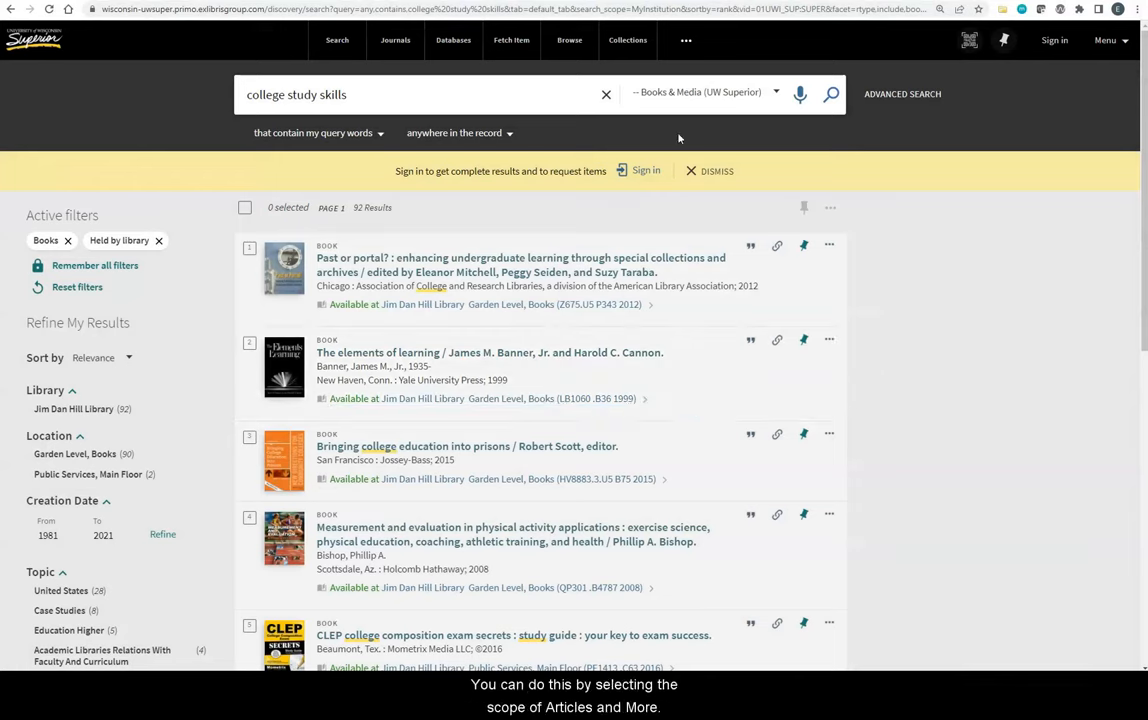
Rerun the college study skills search with the Articles & More scope.
{"action": "left_click", "coordinate": [775, 91]}
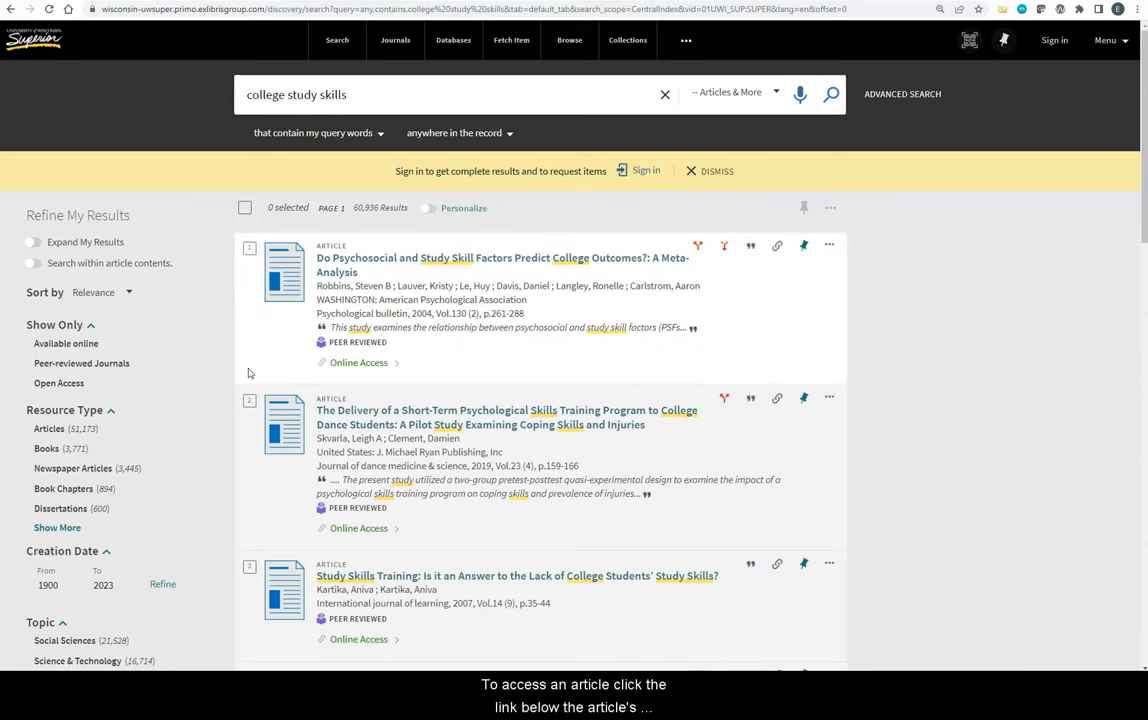
{"action": "mouse_move", "coordinate": [347, 367]}
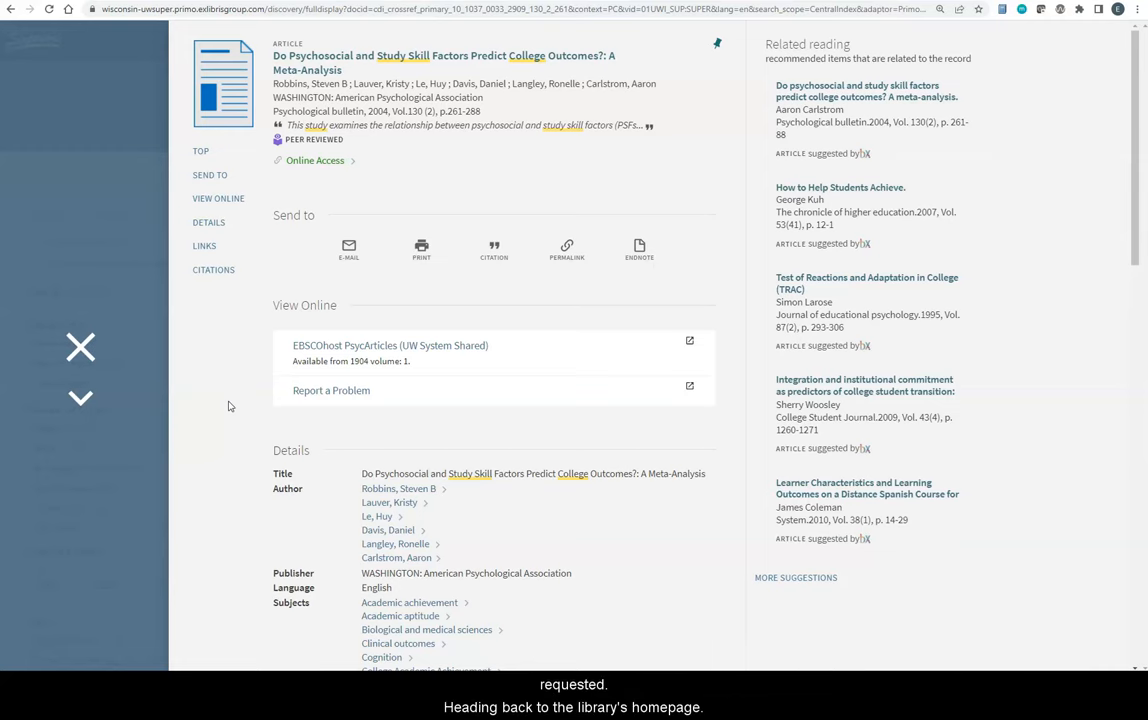
{"action": "mouse_move", "coordinate": [80, 349]}
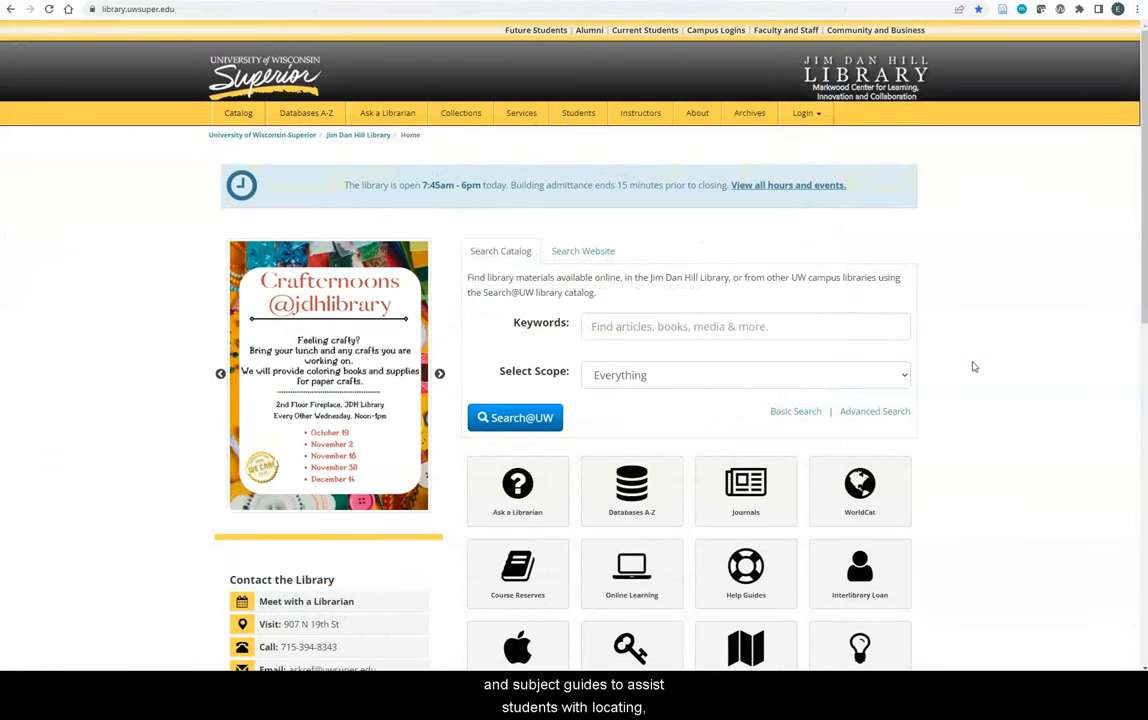
Scroll the homepage, open Help Guides, then open the Subject Guides list.
{"action": "scroll", "scroll_direction": "down", "scroll_amount": 3}
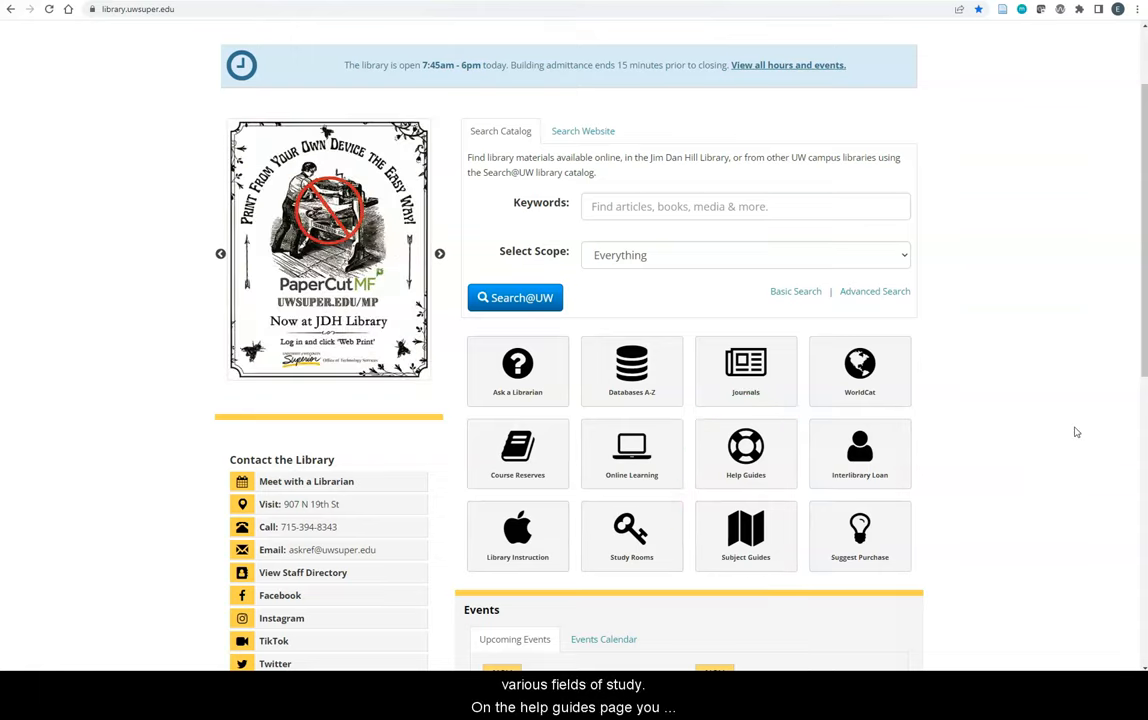
{"action": "left_click", "coordinate": [745, 453]}
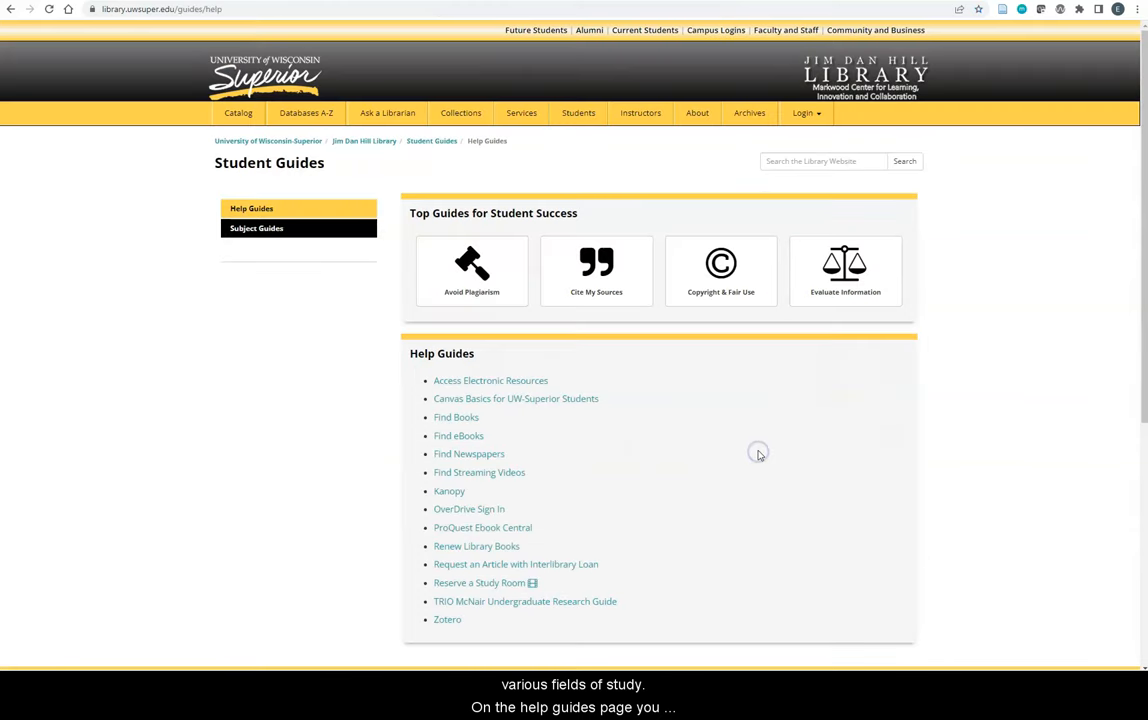
{"action": "mouse_move", "coordinate": [647, 343]}
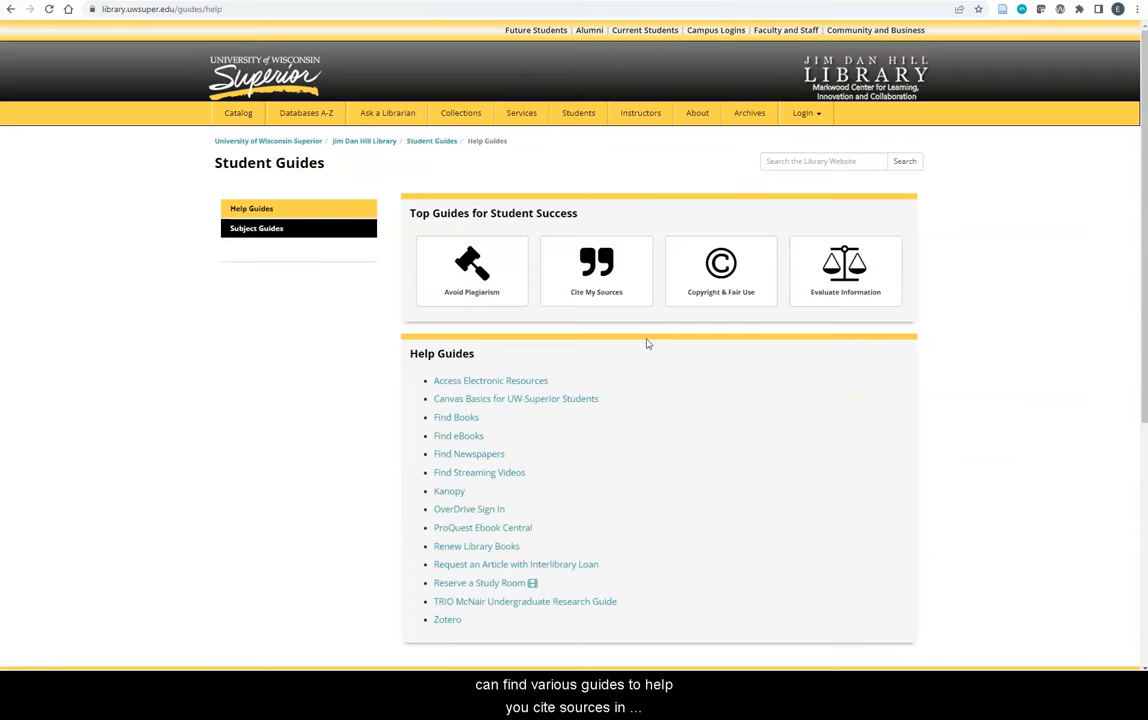
{"action": "mouse_move", "coordinate": [596, 292]}
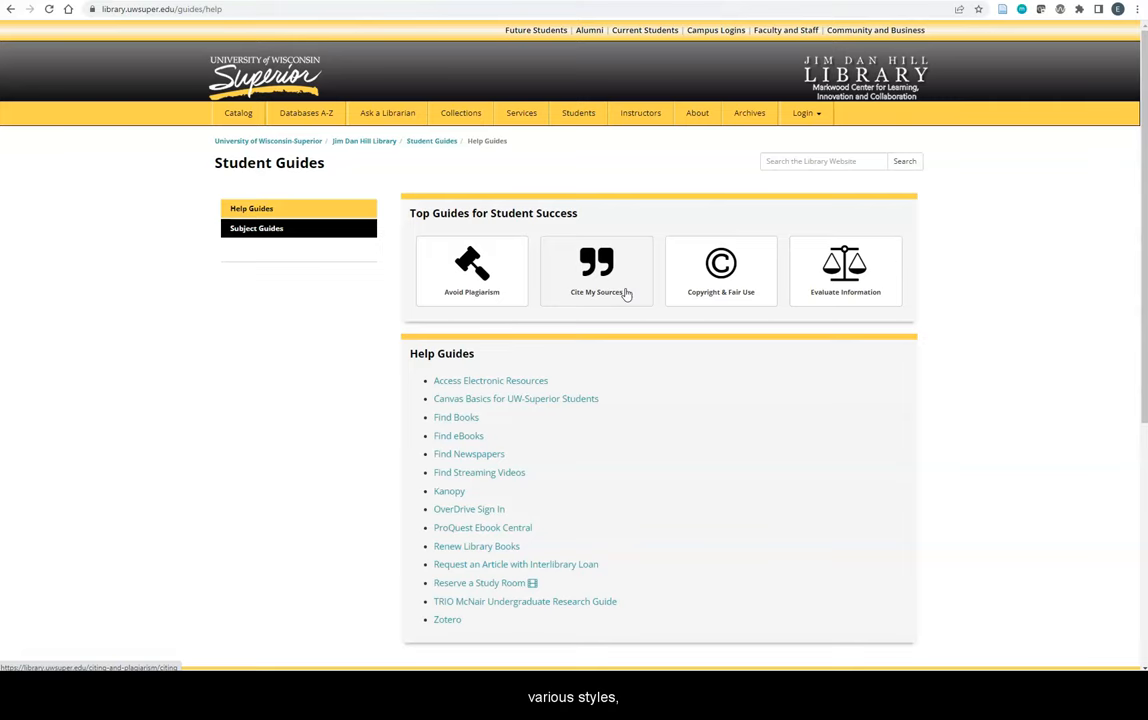
{"action": "mouse_move", "coordinate": [612, 368]}
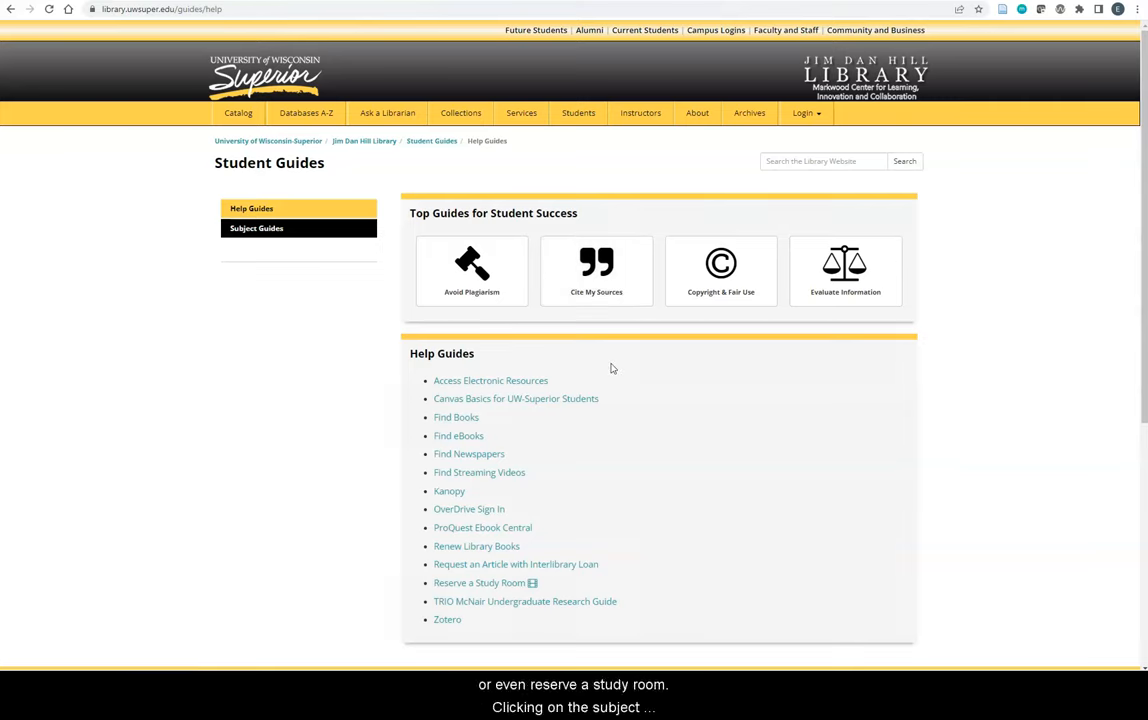
{"action": "mouse_move", "coordinate": [605, 368]}
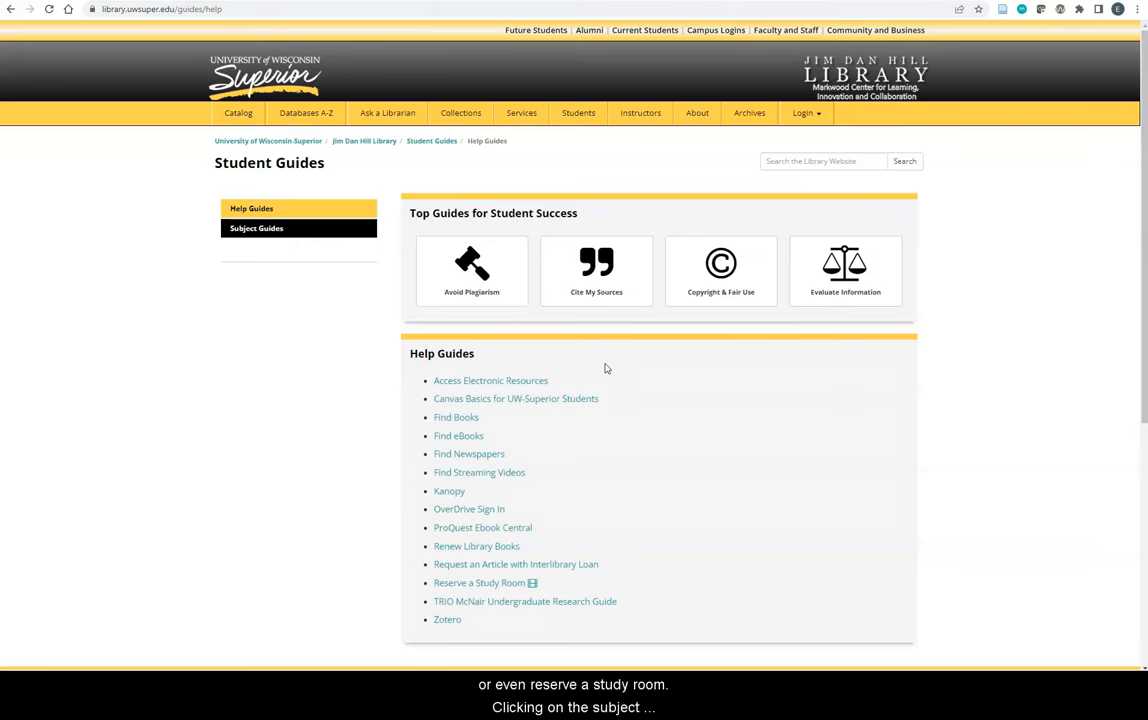
{"action": "left_click", "coordinate": [256, 228]}
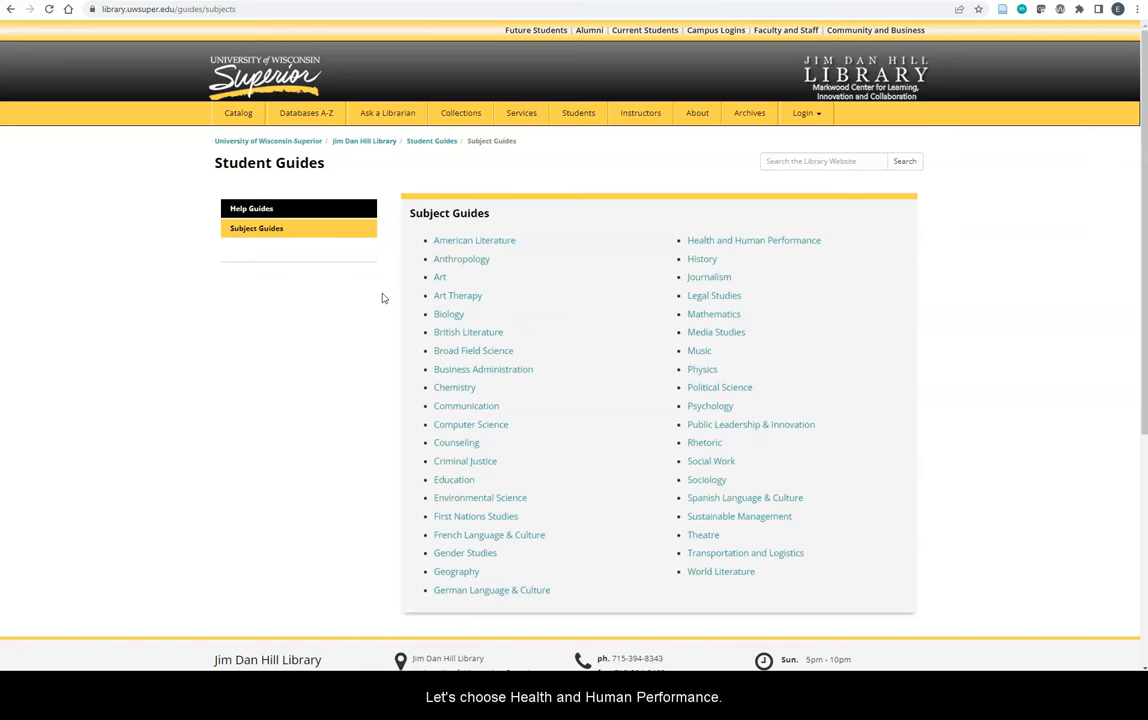
View the Health and Human Performance guide, then open the Databases A-Z list.
{"action": "left_click", "coordinate": [753, 240]}
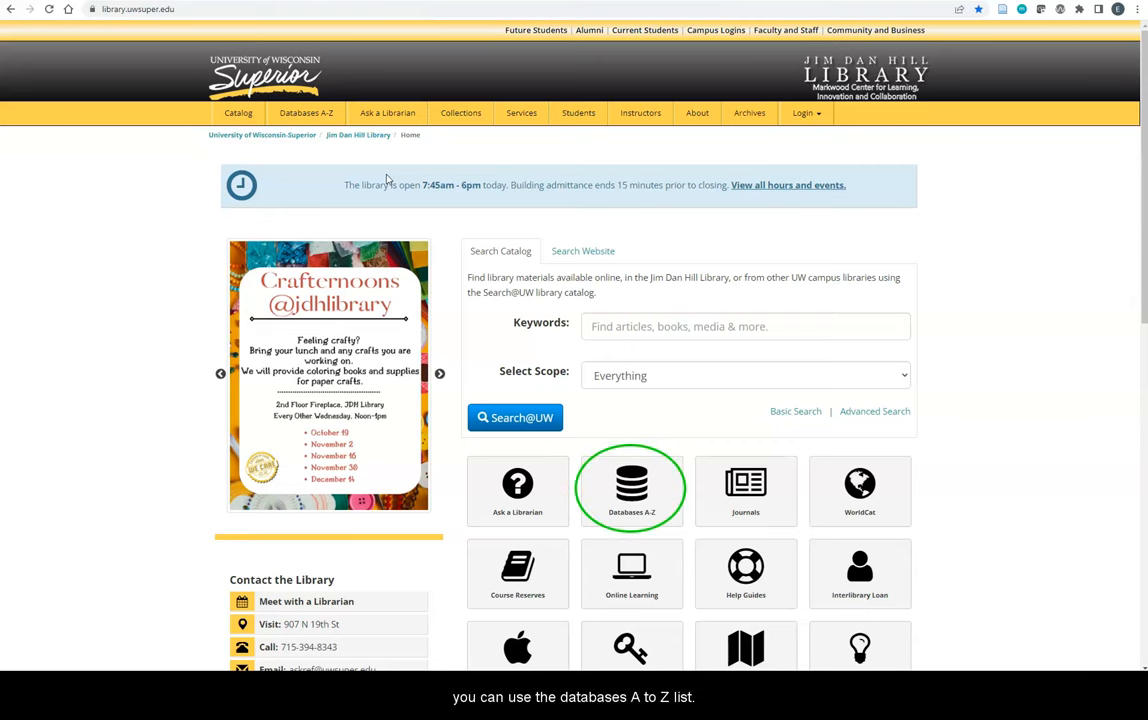
{"action": "left_click", "coordinate": [631, 488]}
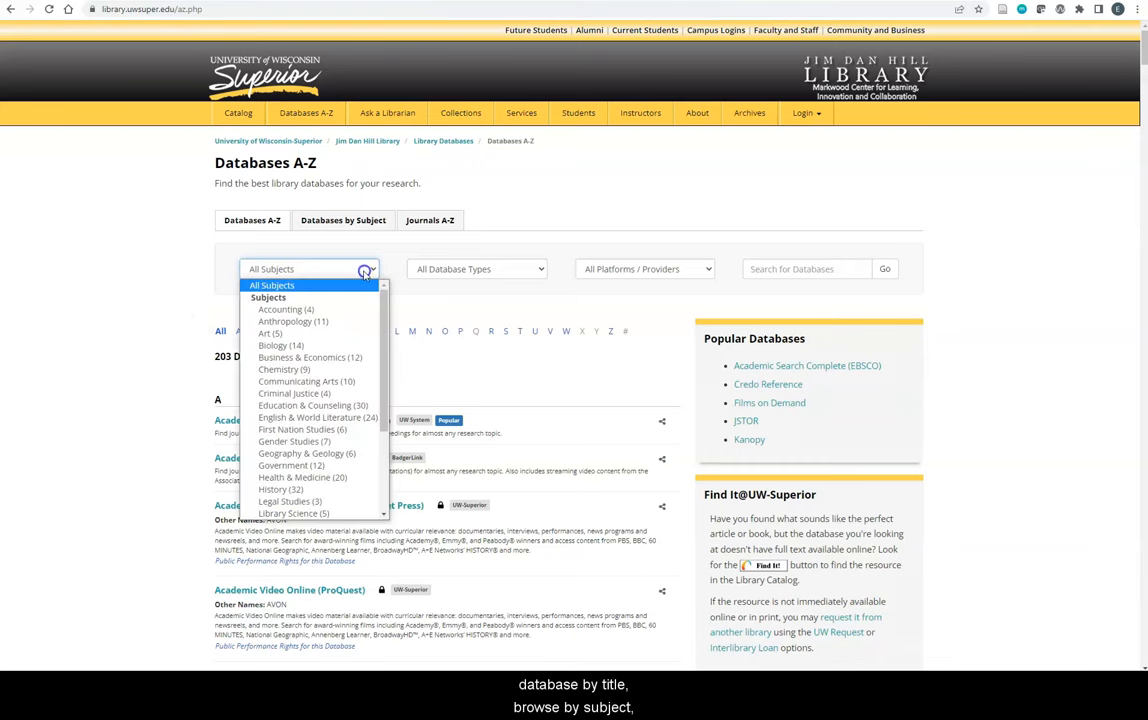
{"action": "left_click", "coordinate": [477, 268]}
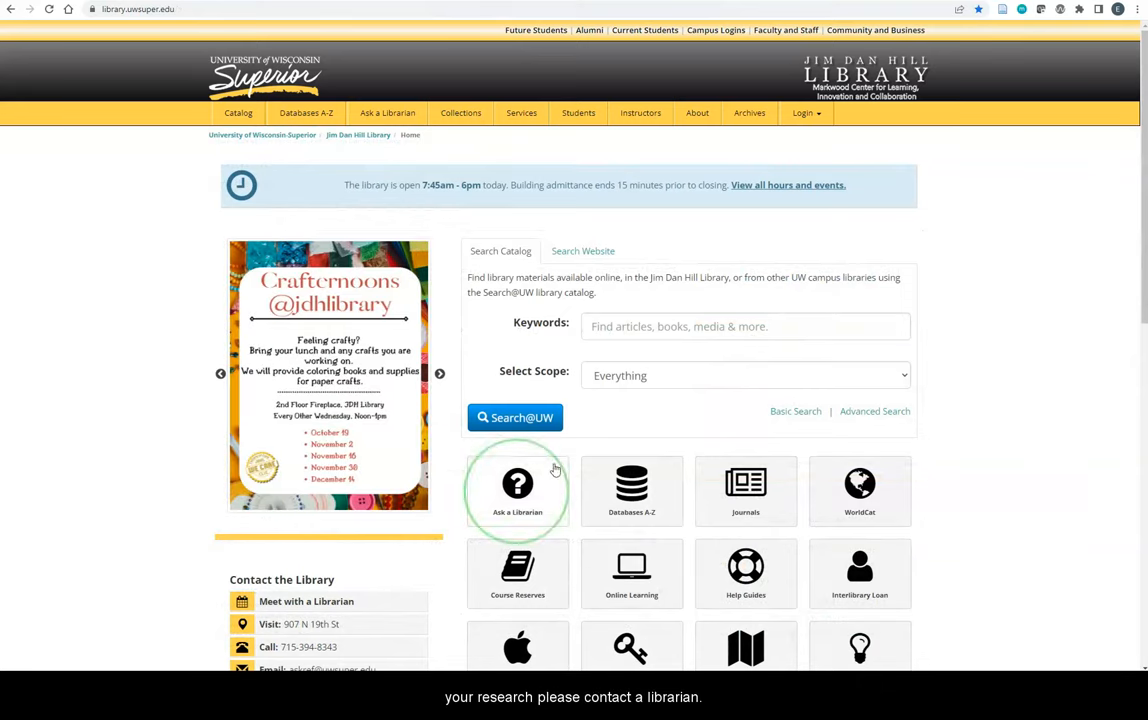
{"action": "mouse_move", "coordinate": [517, 490]}
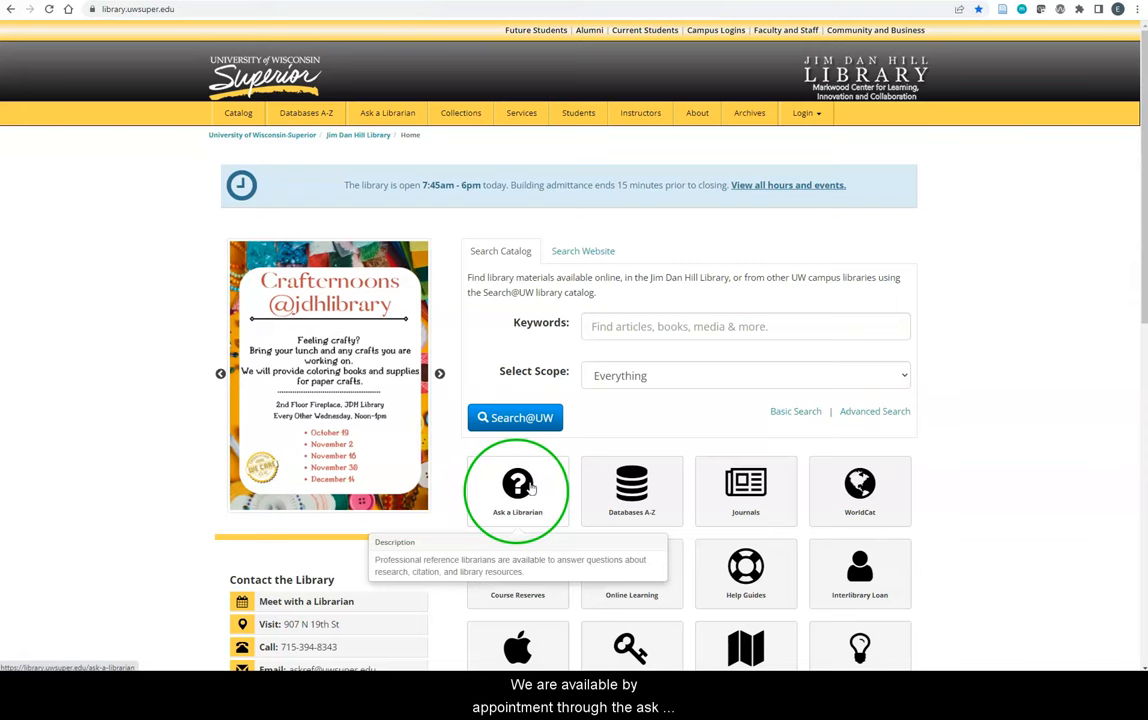
Open the Ask a Librarian page with phone, email, appointment and question form options.
{"action": "left_click", "coordinate": [517, 490]}
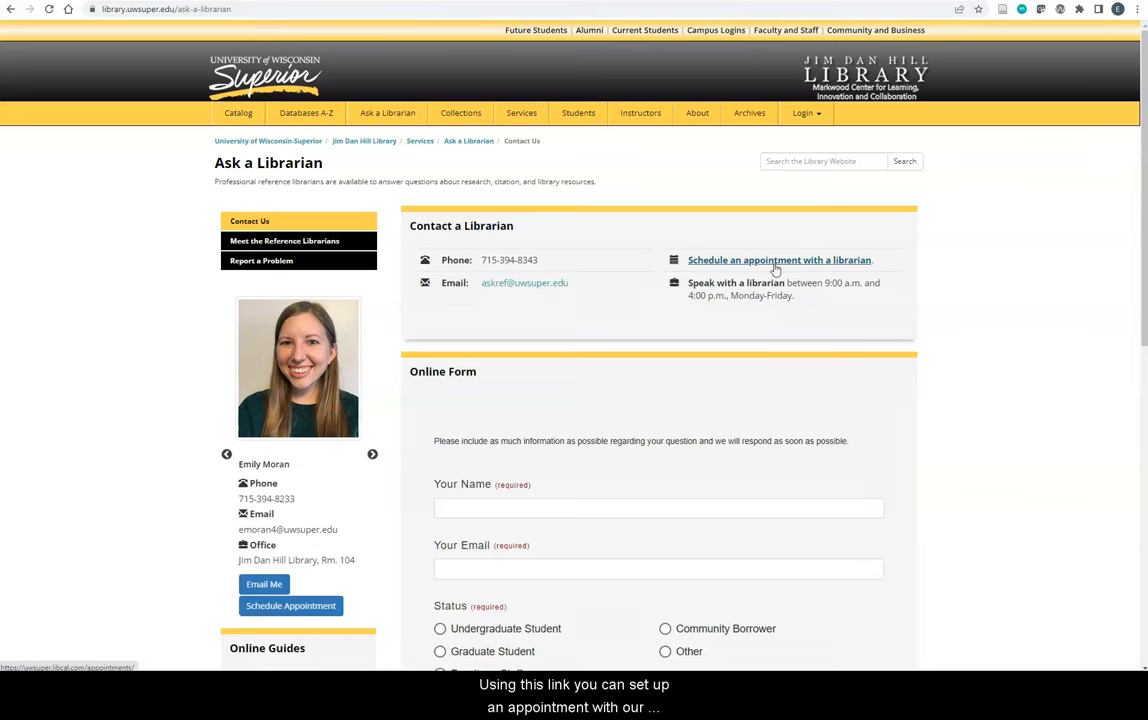
{"action": "left_click", "coordinate": [372, 454]}
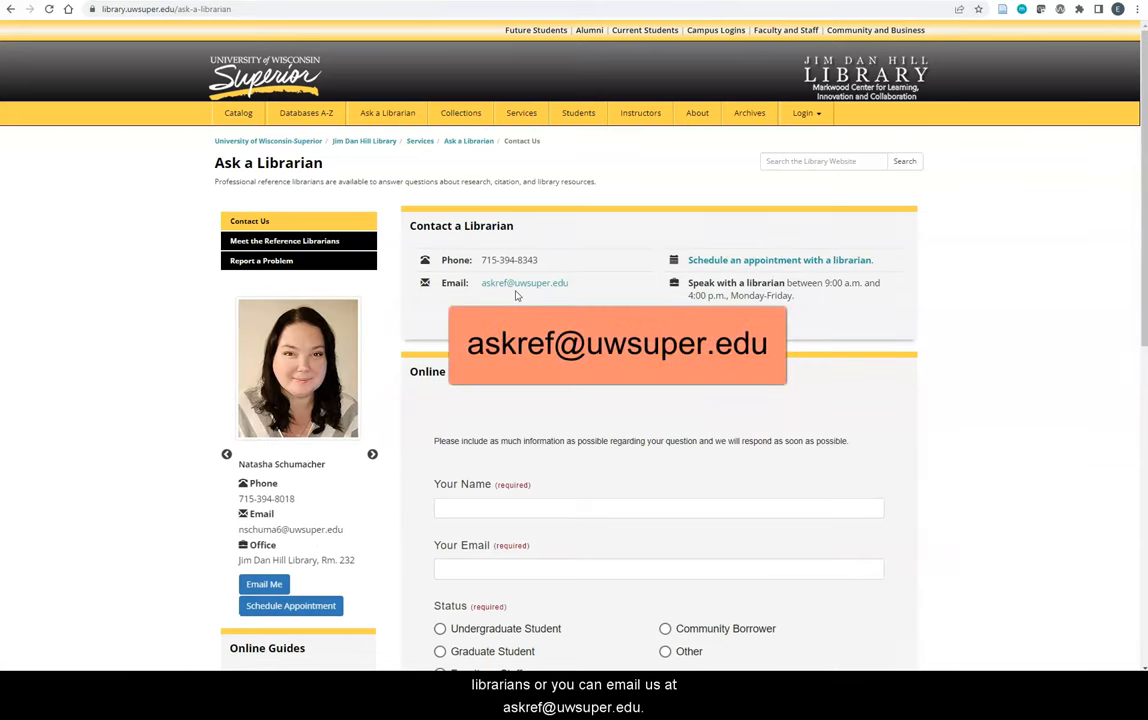